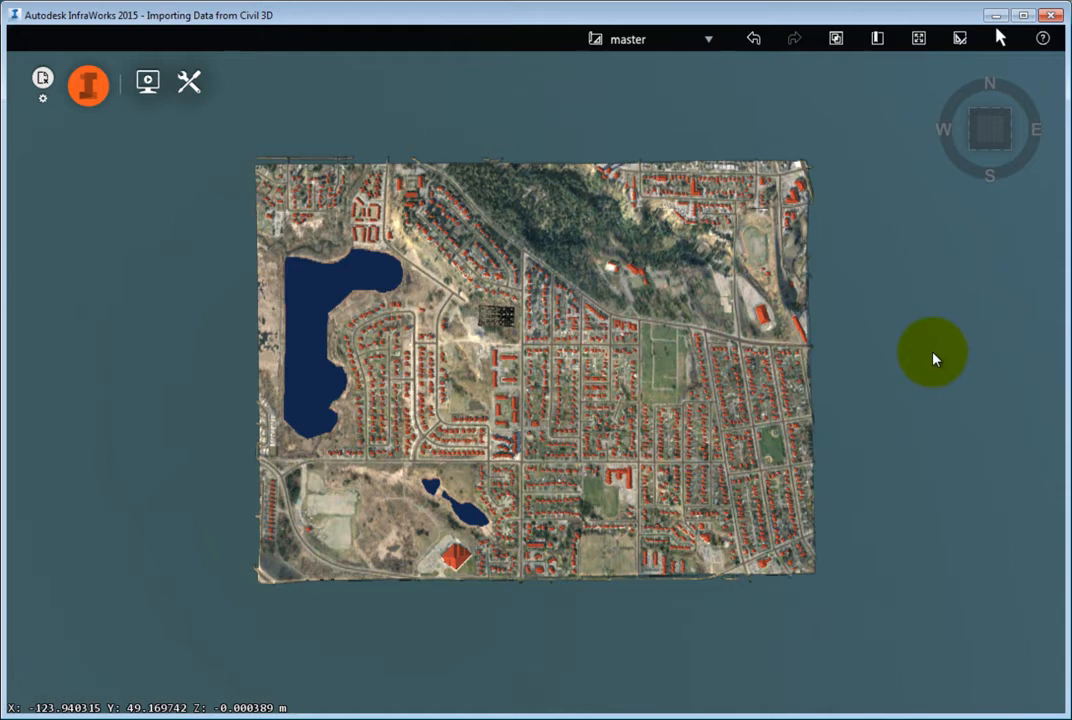
{"action": "mouse_move", "coordinate": [108, 156]}
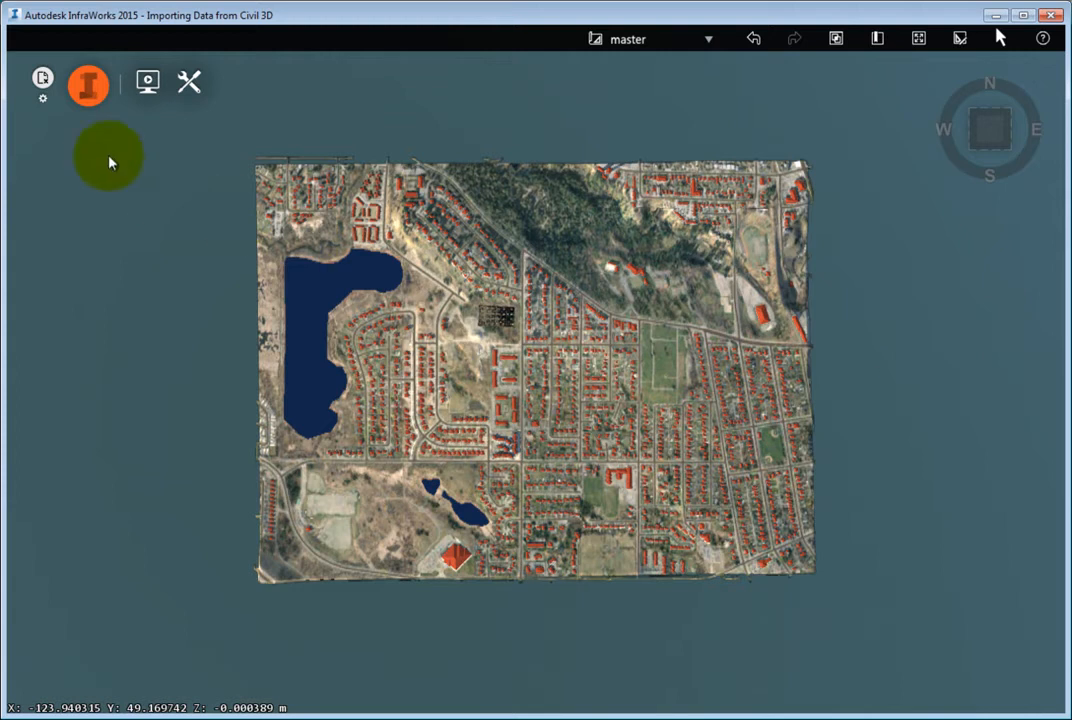
{"action": "mouse_move", "coordinate": [88, 84]}
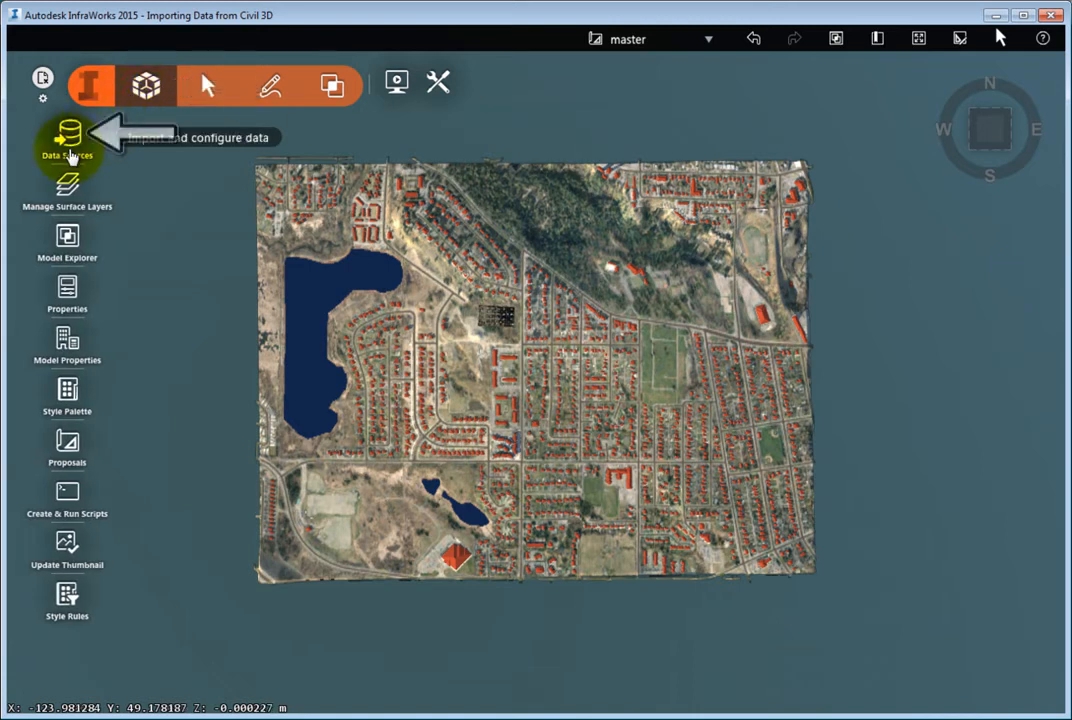
Add an Autodesk IMX data source from Data Sources, choosing Connector Road.imx.
{"action": "left_click", "coordinate": [68, 136]}
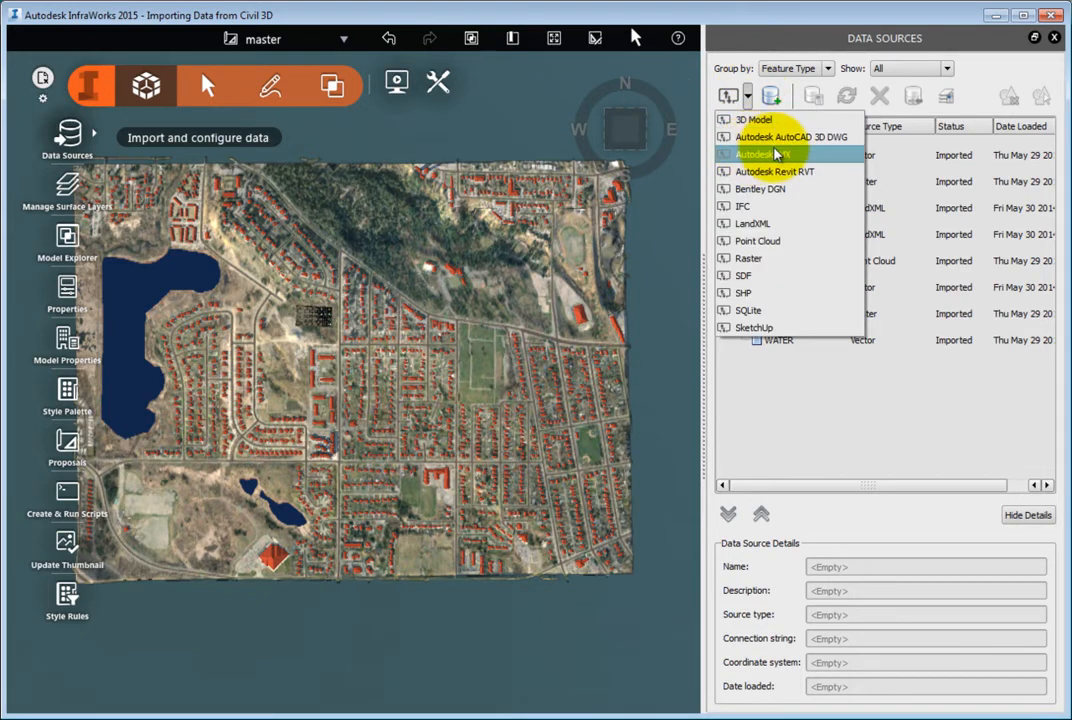
{"action": "left_click", "coordinate": [762, 154]}
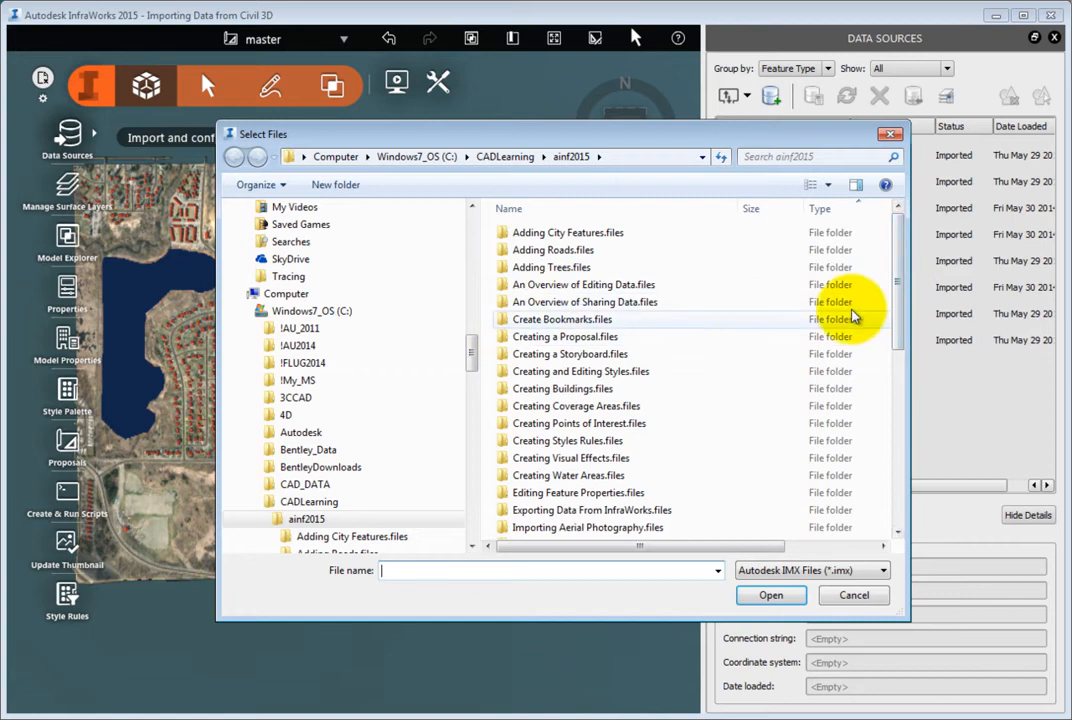
{"action": "scroll", "scroll_direction": "down", "scroll_amount": 3}
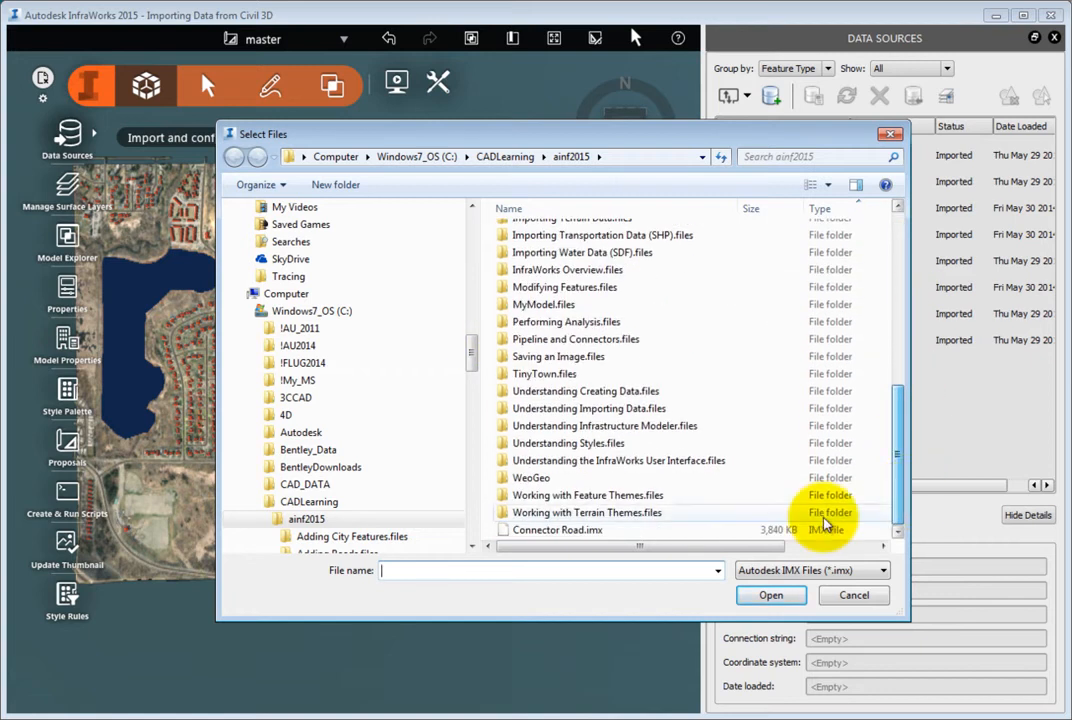
{"action": "left_click", "coordinate": [556, 528]}
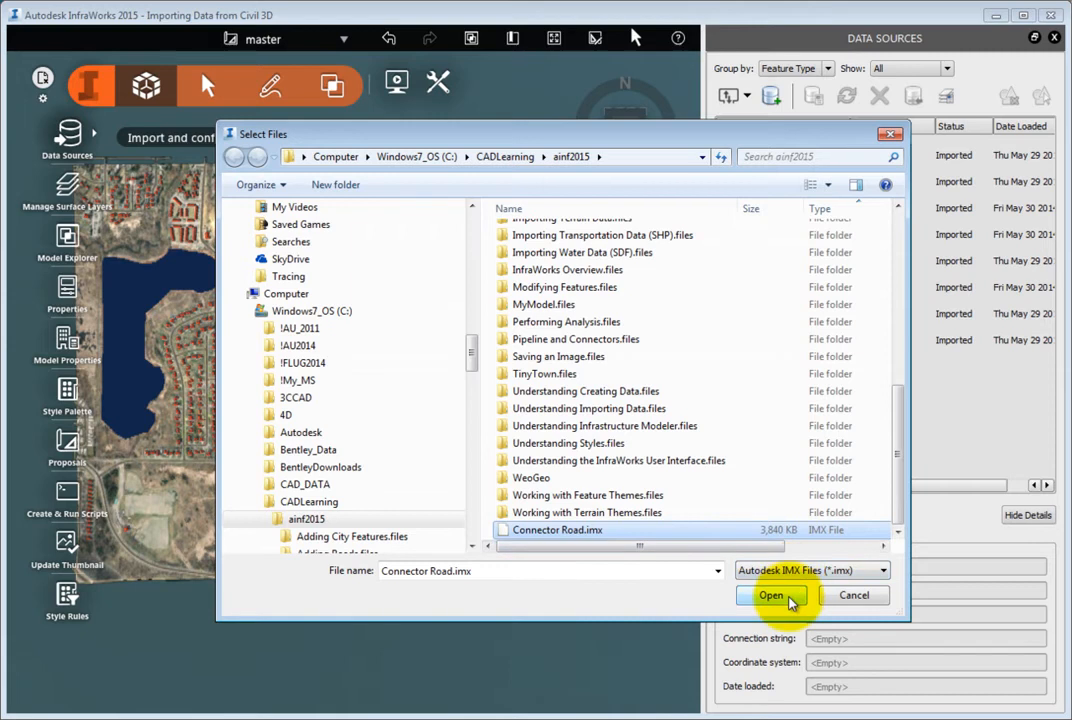
{"action": "left_click", "coordinate": [772, 596]}
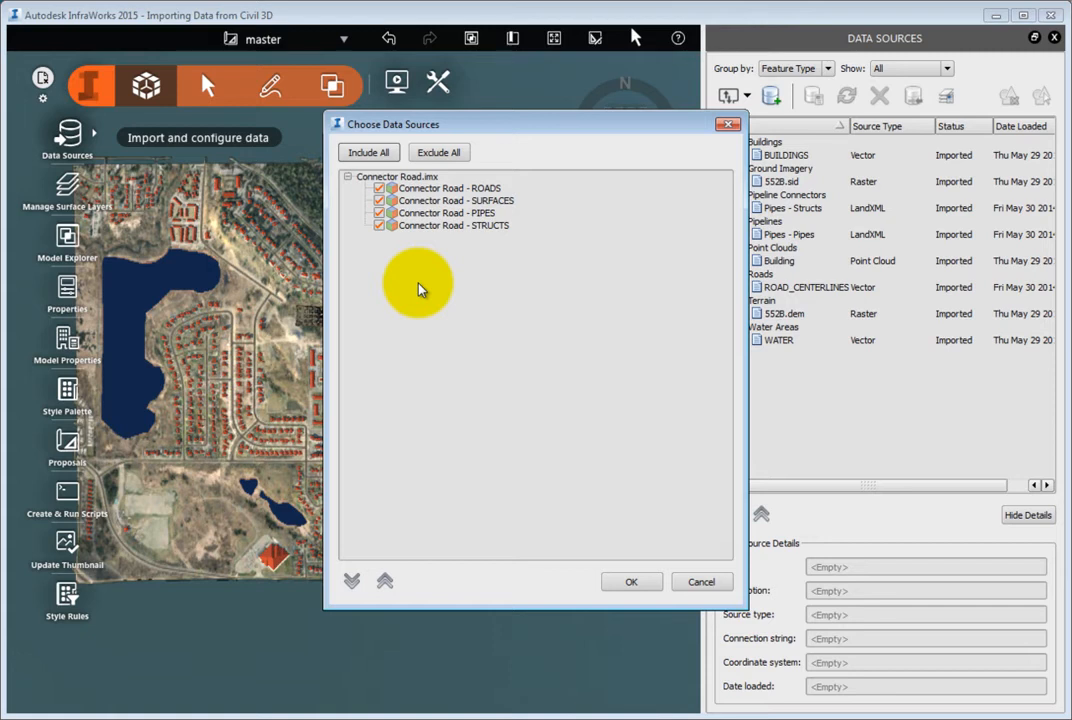
{"action": "mouse_move", "coordinate": [420, 272]}
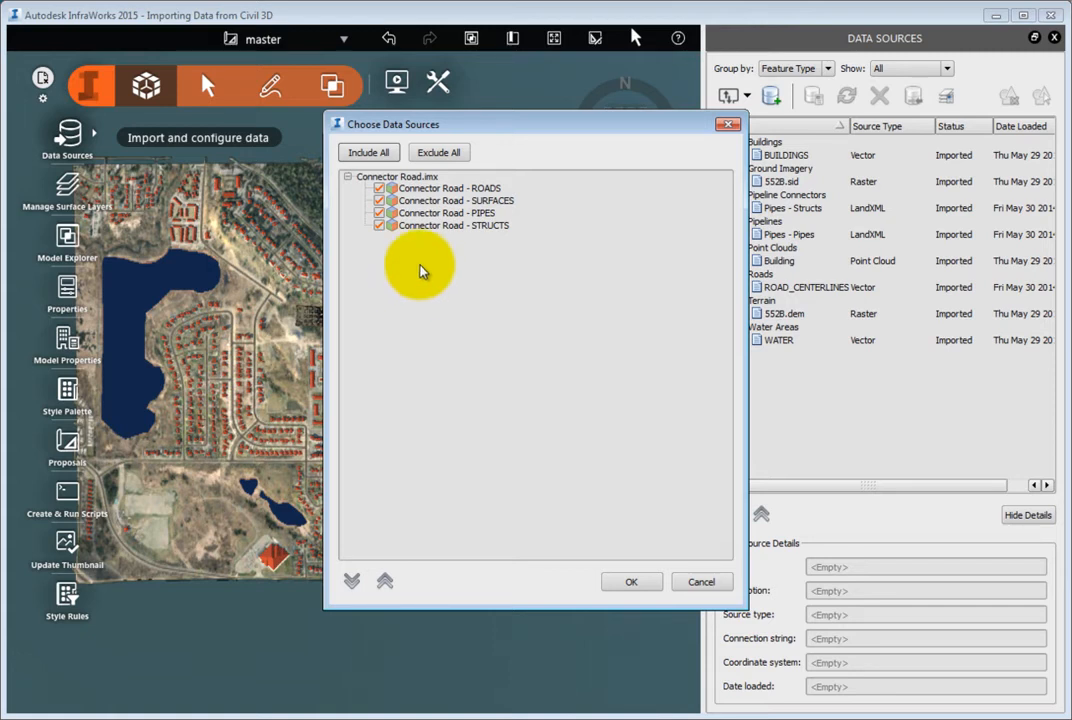
Exclude all layers, then include only Connector Road - ROADS.
{"action": "left_click", "coordinate": [378, 194]}
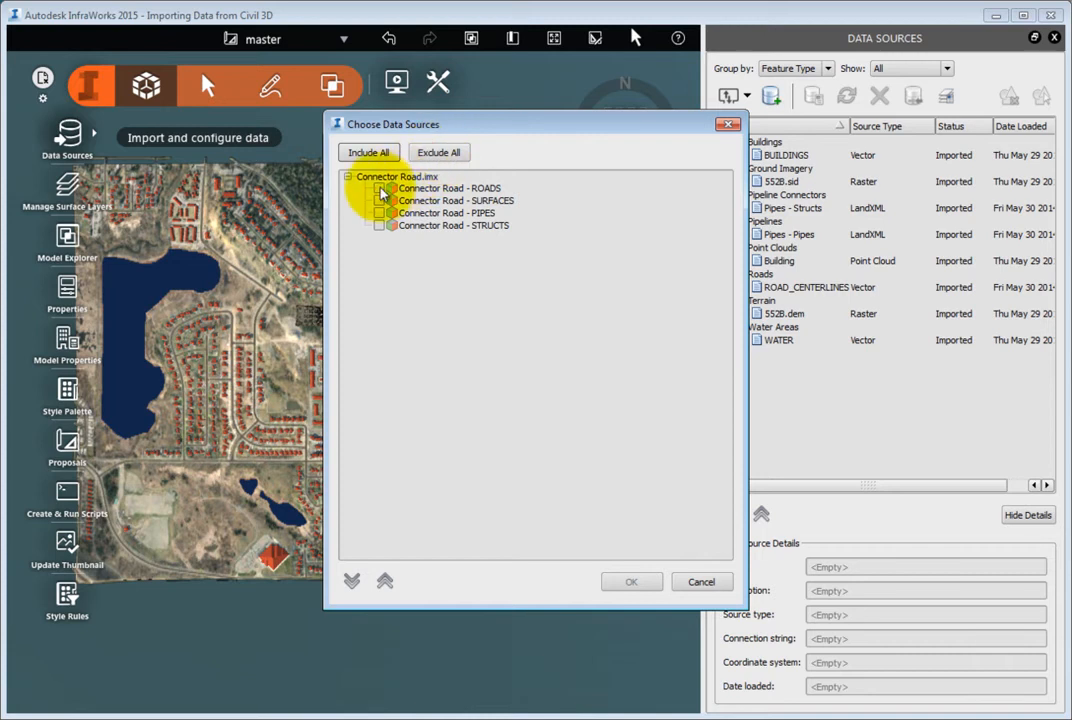
{"action": "left_click", "coordinate": [632, 580]}
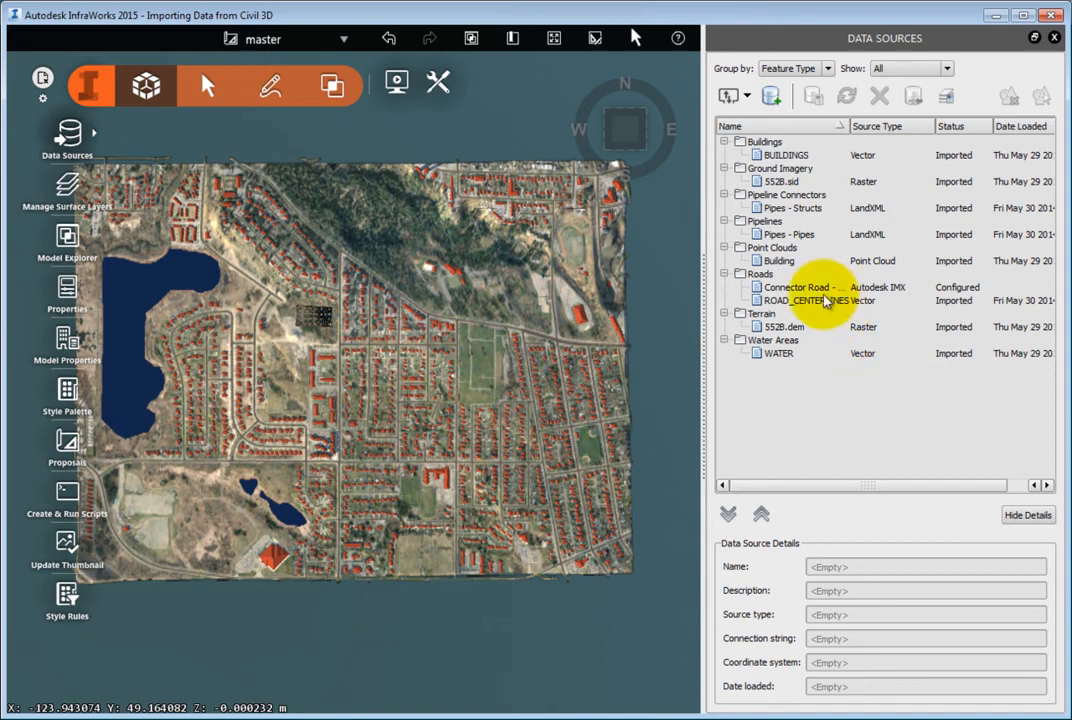
Refresh the selected Connector Road - ROADS source until it shows as imported.
{"action": "left_click", "coordinate": [796, 288]}
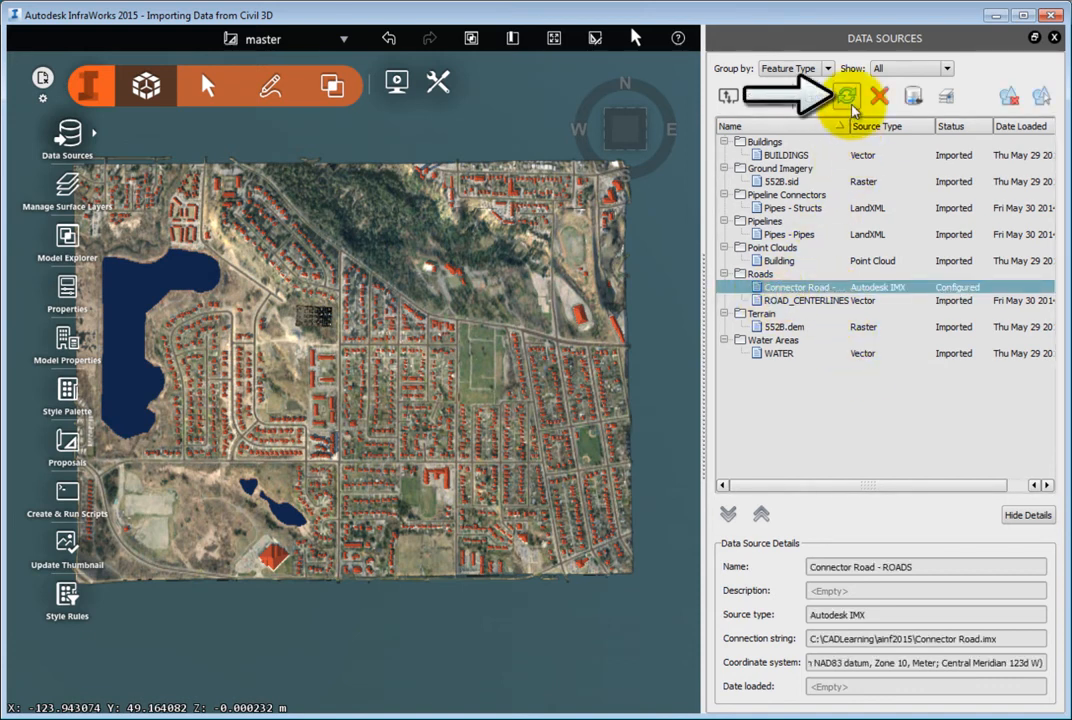
{"action": "left_click", "coordinate": [846, 96]}
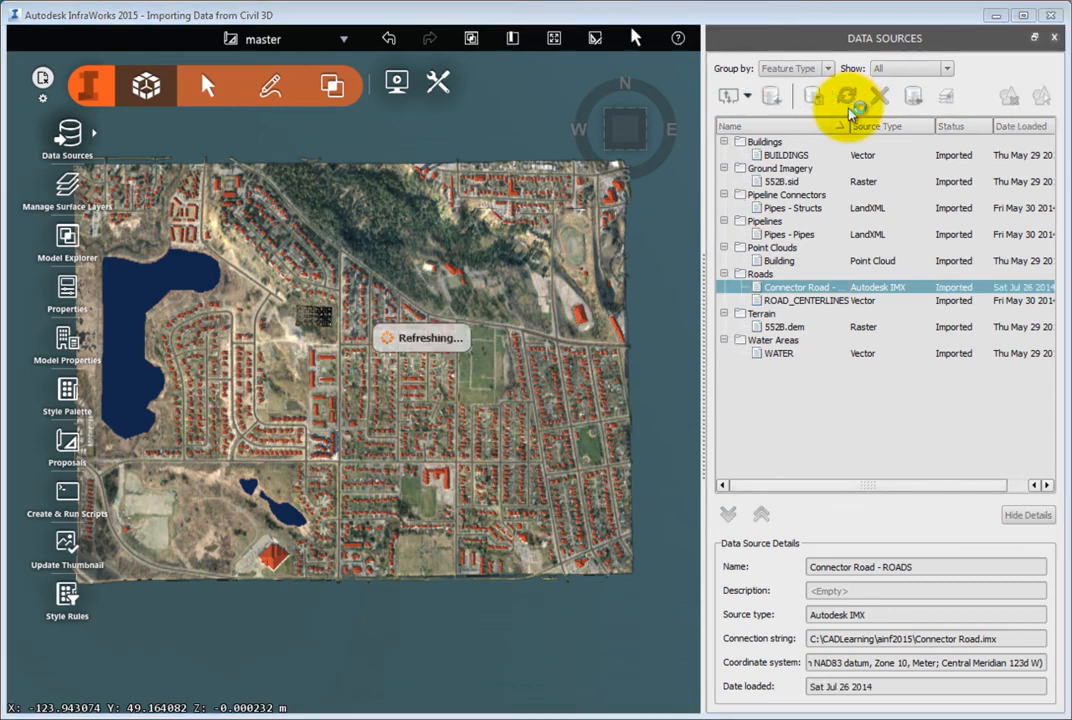
{"action": "left_click", "coordinate": [844, 96]}
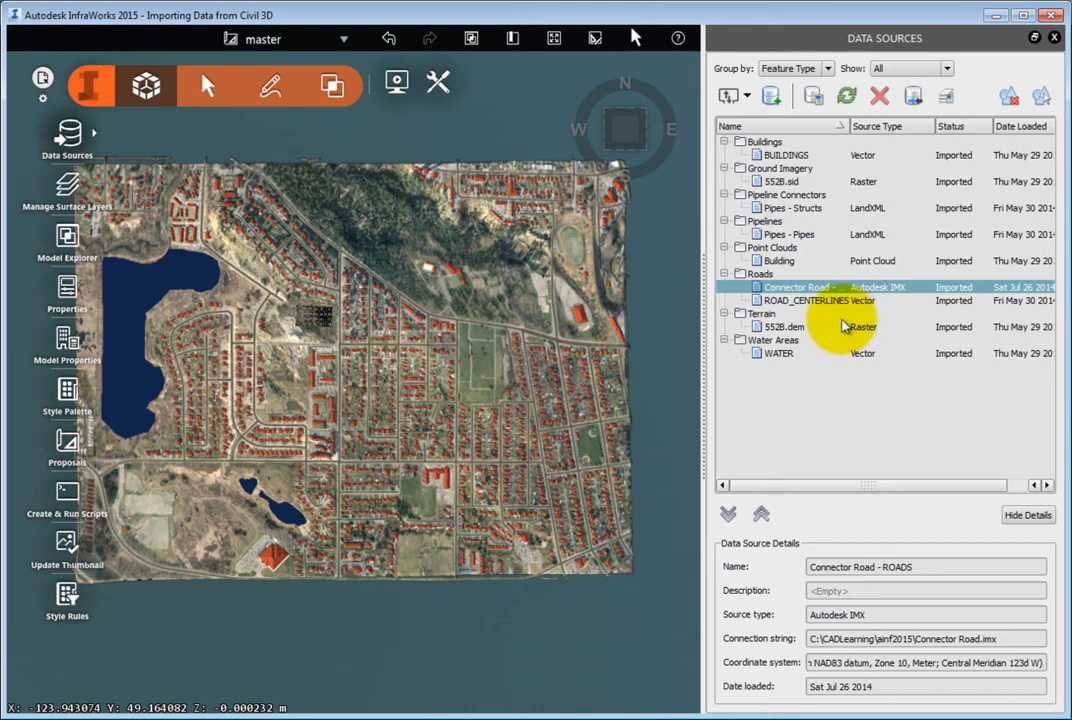
Select the Connector Road features via the source's context menu and view the road.
{"action": "right_click", "coordinate": [804, 288]}
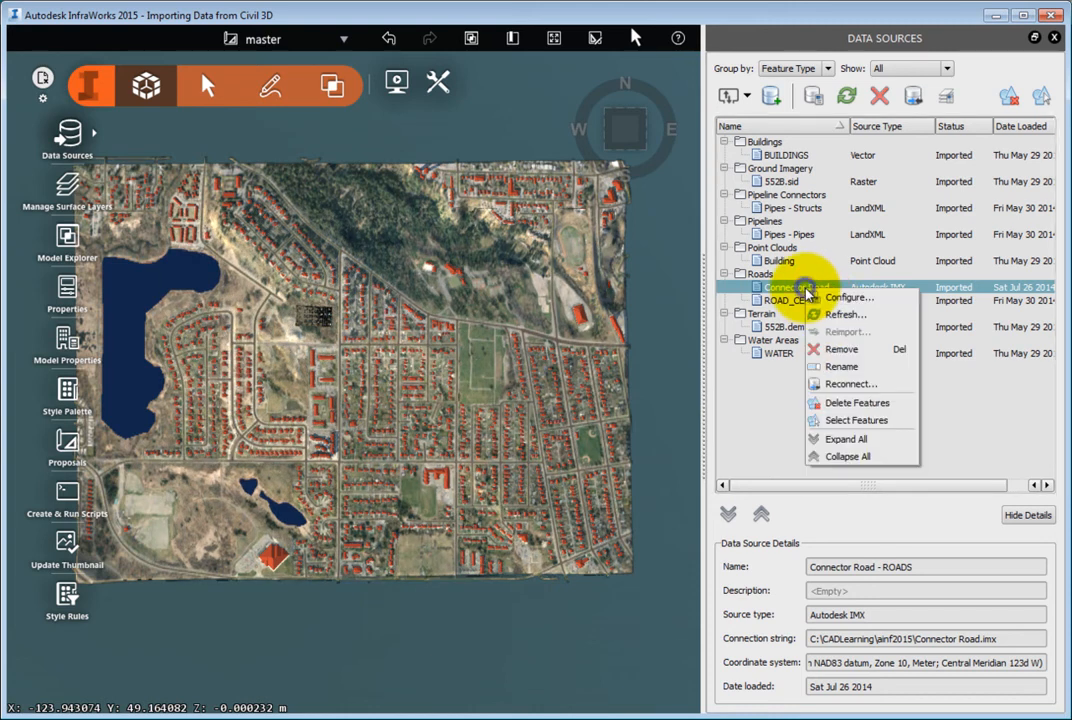
{"action": "left_click", "coordinate": [870, 418]}
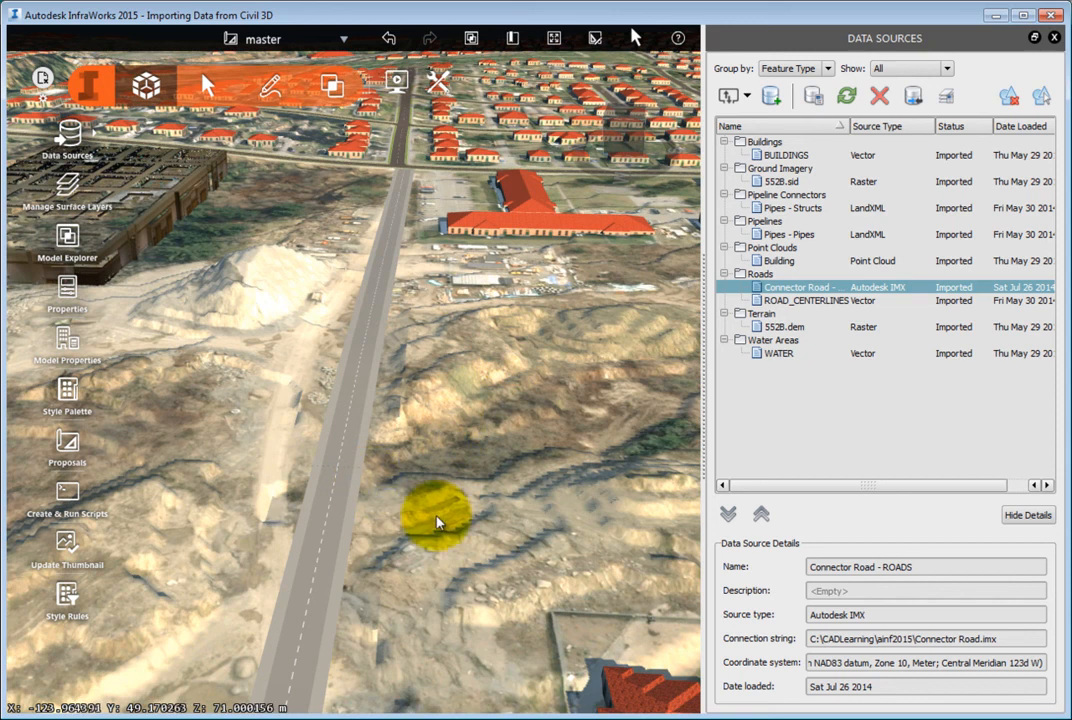
{"action": "left_click_drag", "start_coordinate": [436, 520], "coordinate": [504, 364]}
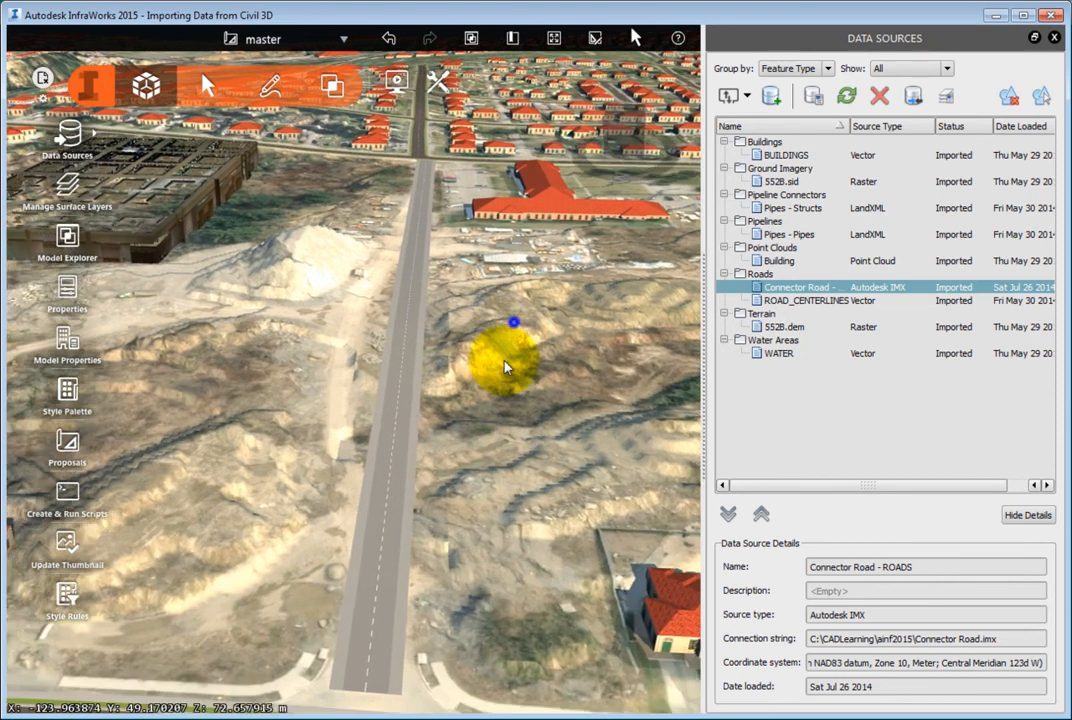